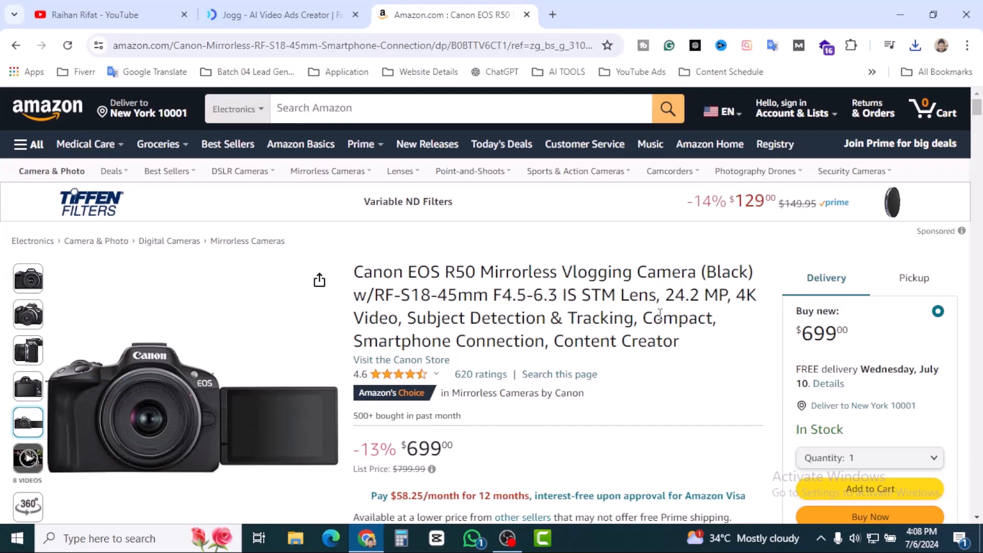
Switch between the Jogg AI Projects tab and the Amazon camera listing, ending on Projects.
{"action": "left_click", "coordinate": [283, 15]}
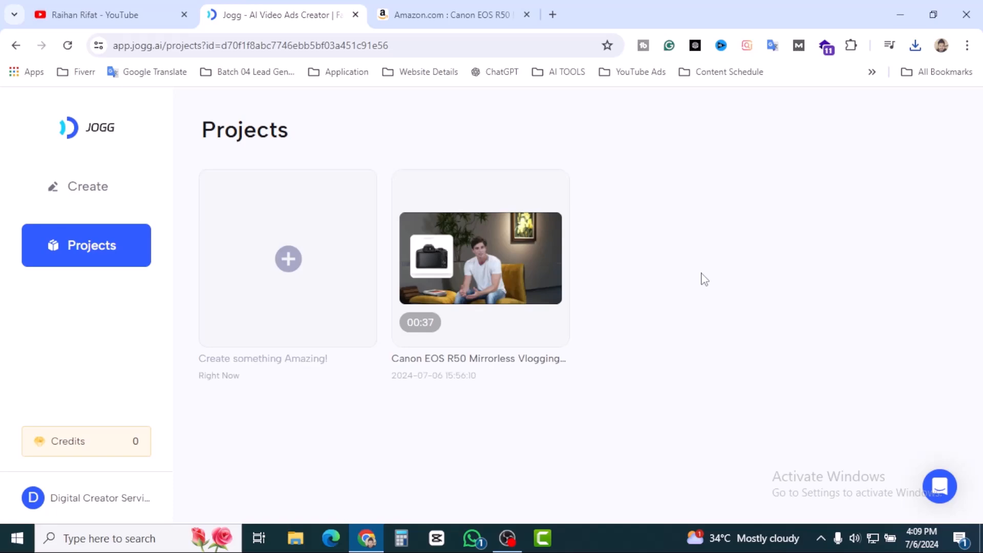
{"action": "mouse_move", "coordinate": [680, 323]}
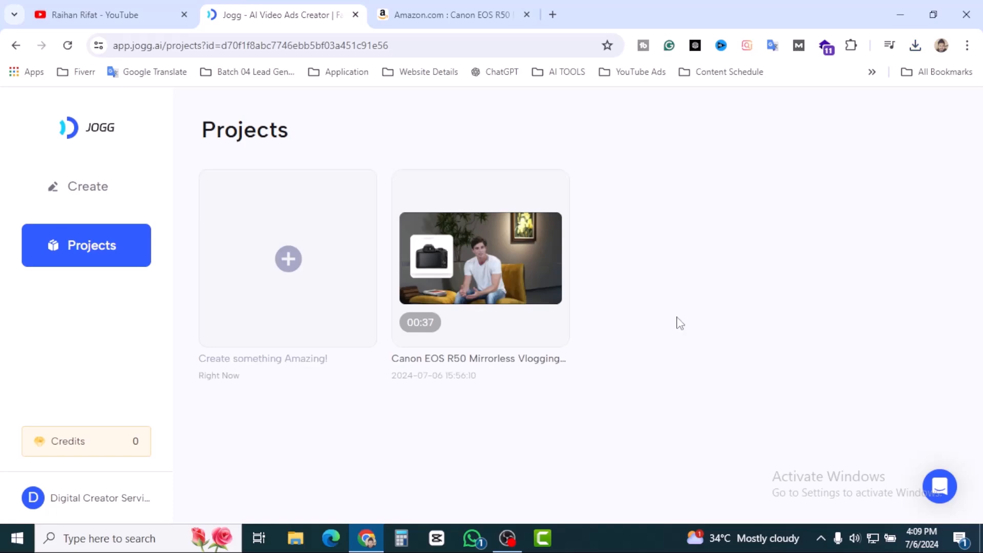
{"action": "left_click", "coordinate": [451, 14]}
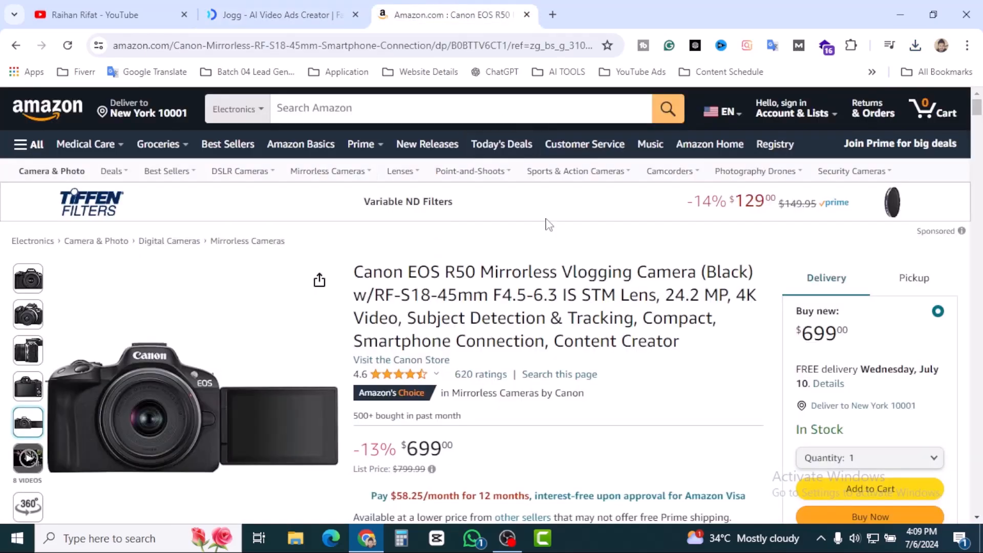
{"action": "left_click", "coordinate": [283, 14]}
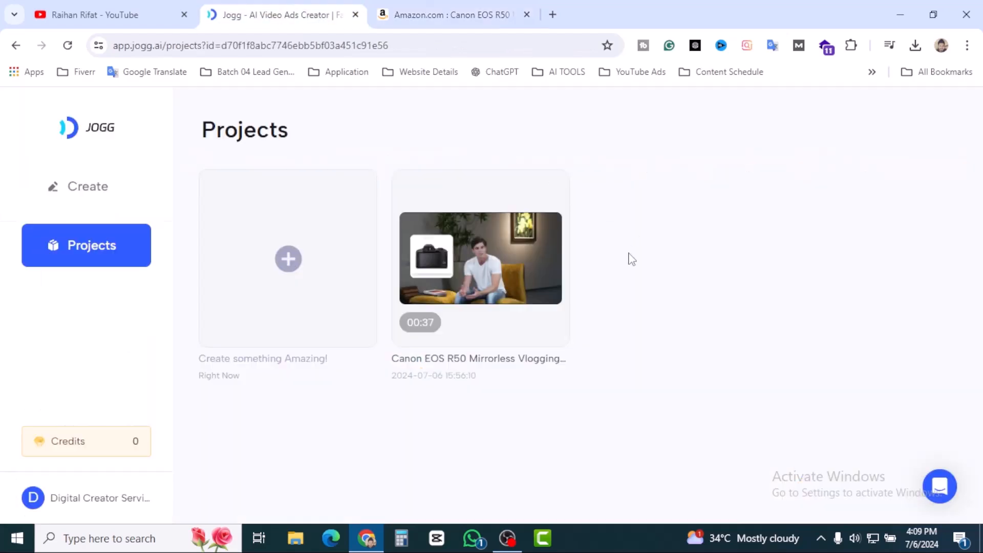